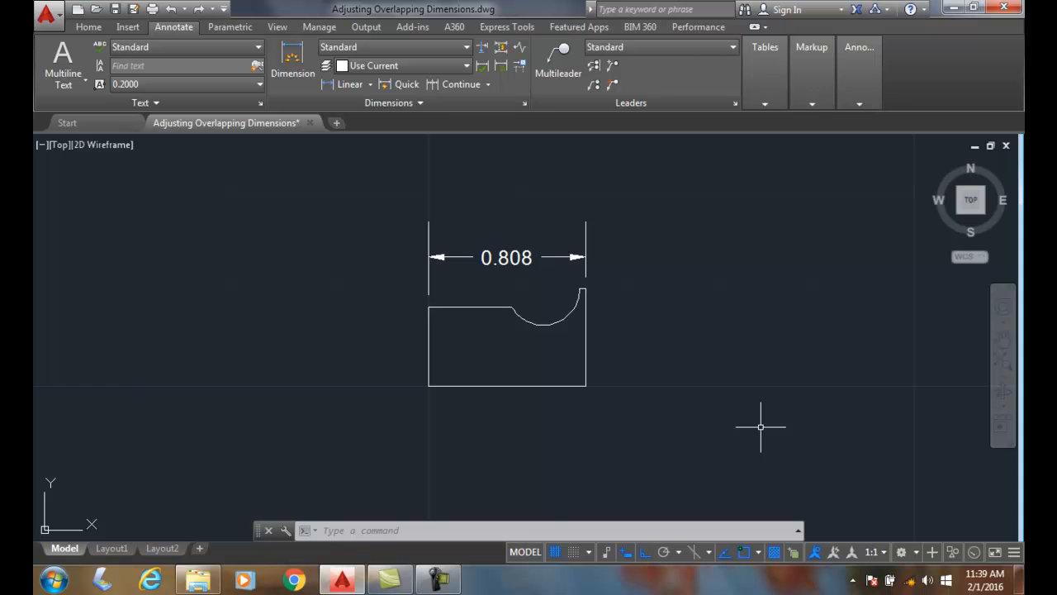
pyautogui.moveTo(730, 403)
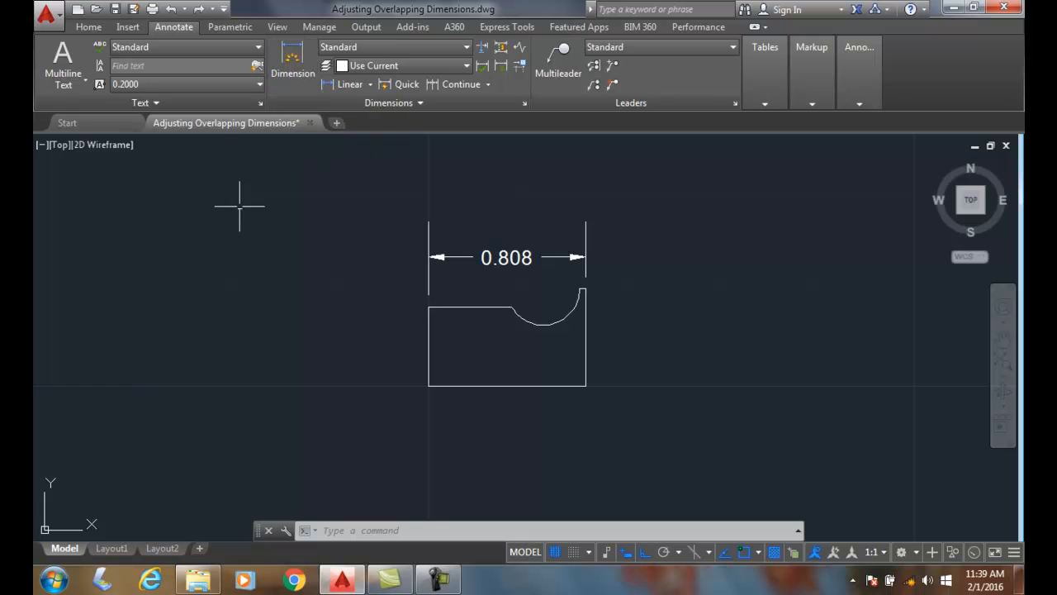
pyautogui.moveTo(268, 218)
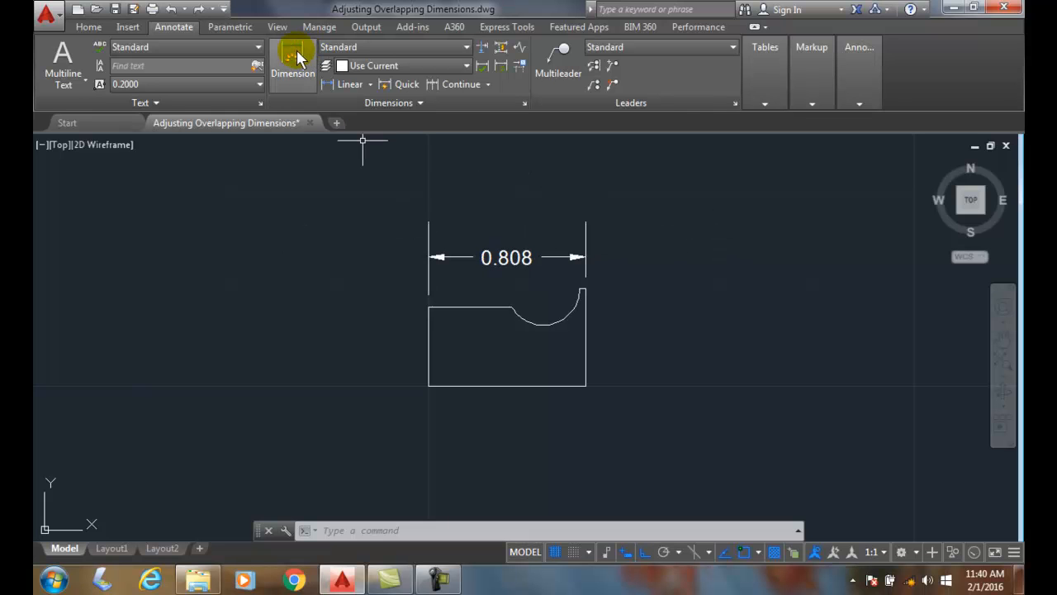
# Add a 0.218 arc-centre-to-right-end dimension on the 0.808 line, choosing Move away for the overlap.
pyautogui.click(294, 59)
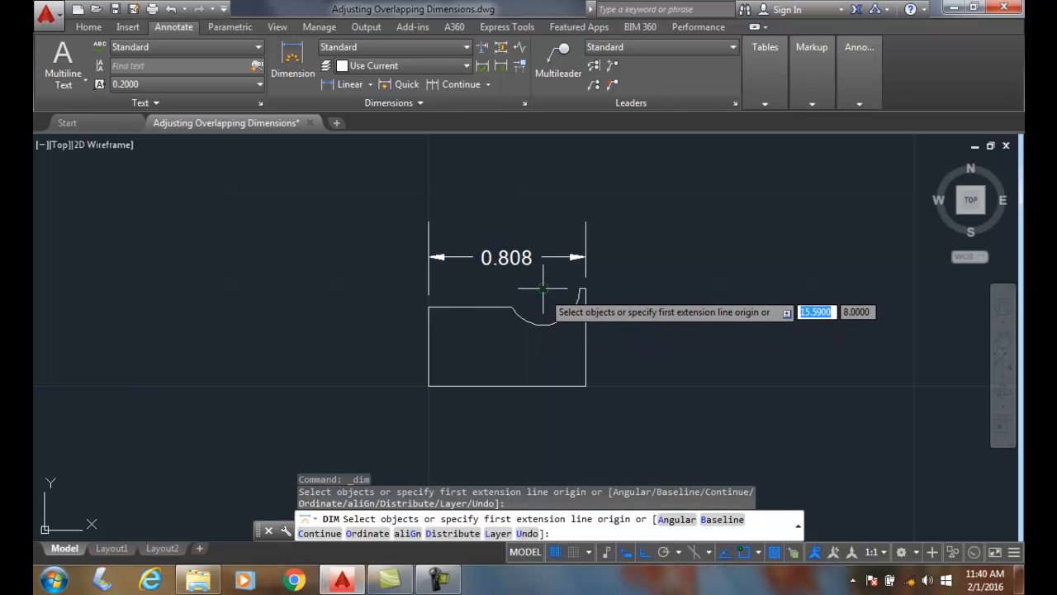
pyautogui.click(542, 290)
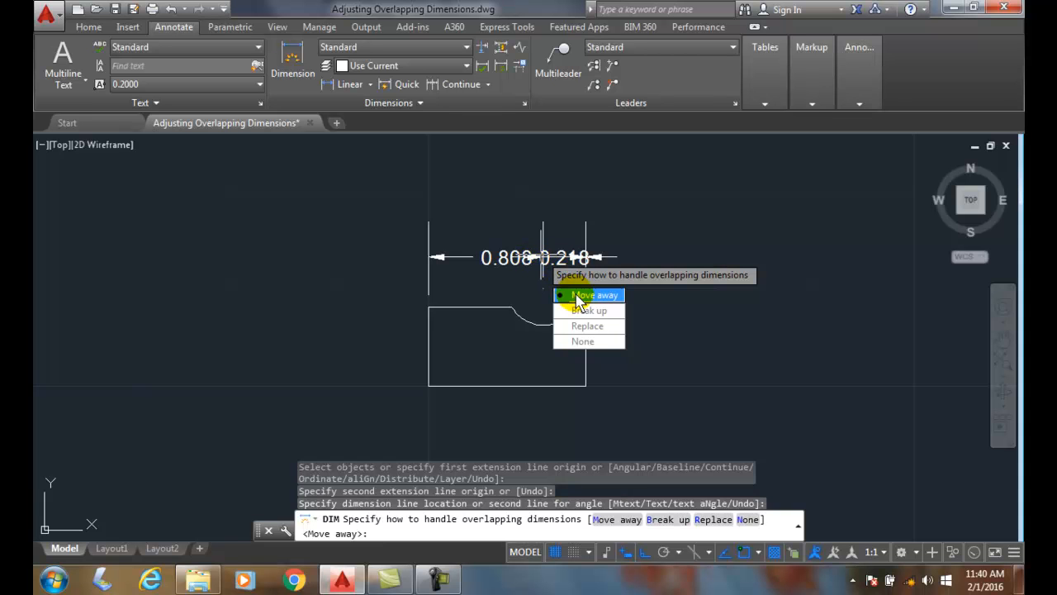
pyautogui.click(588, 294)
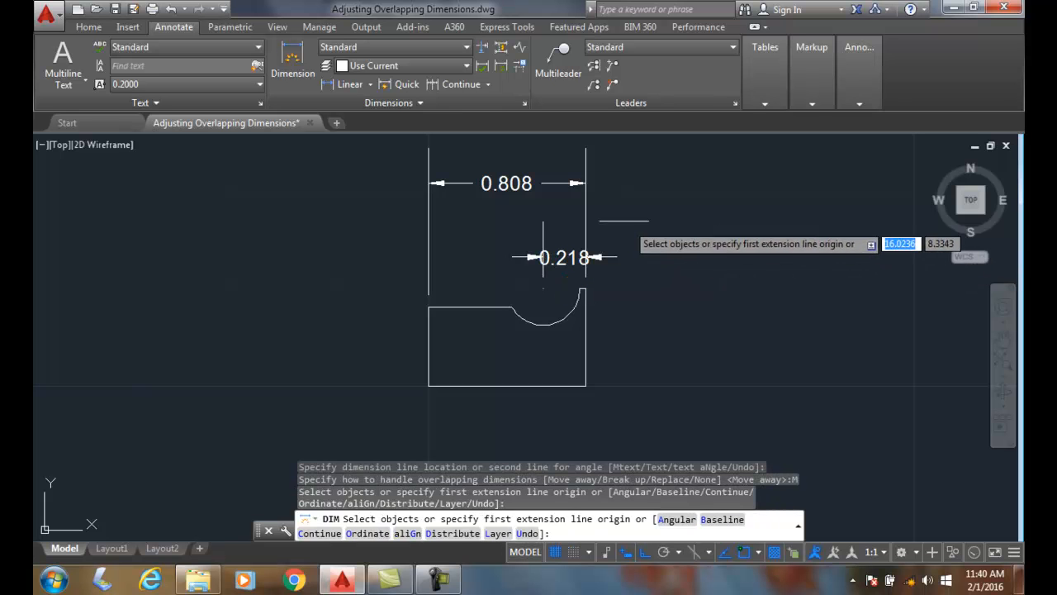
pyautogui.moveTo(619, 213)
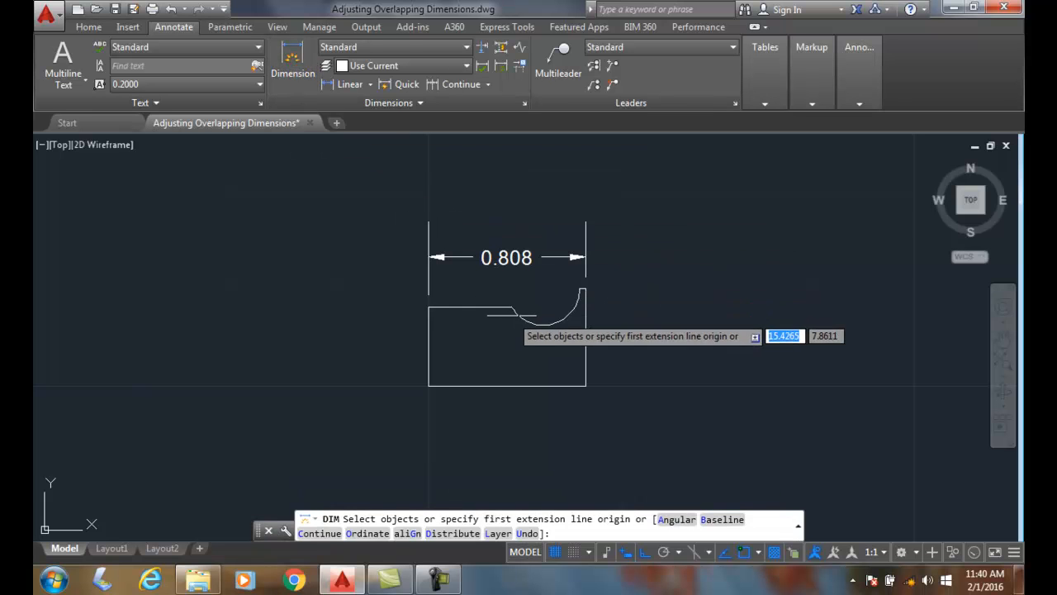
pyautogui.moveTo(541, 287)
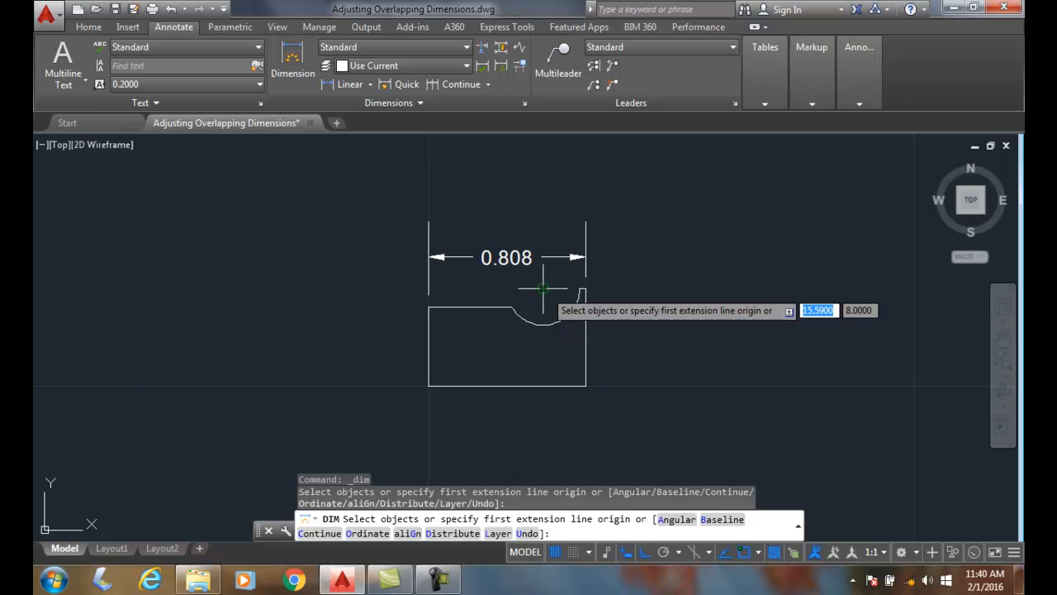
# Re-place the 0.218 arc-to-end dimension choosing Break up, splitting 0.808 into 0.590 beside 0.218.
pyautogui.click(542, 288)
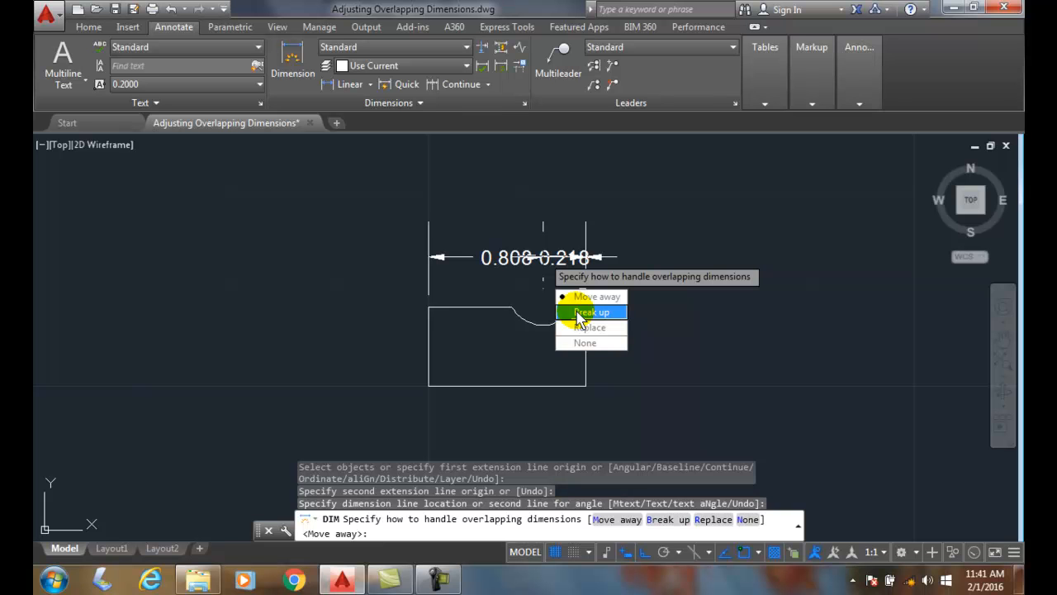
pyautogui.click(591, 310)
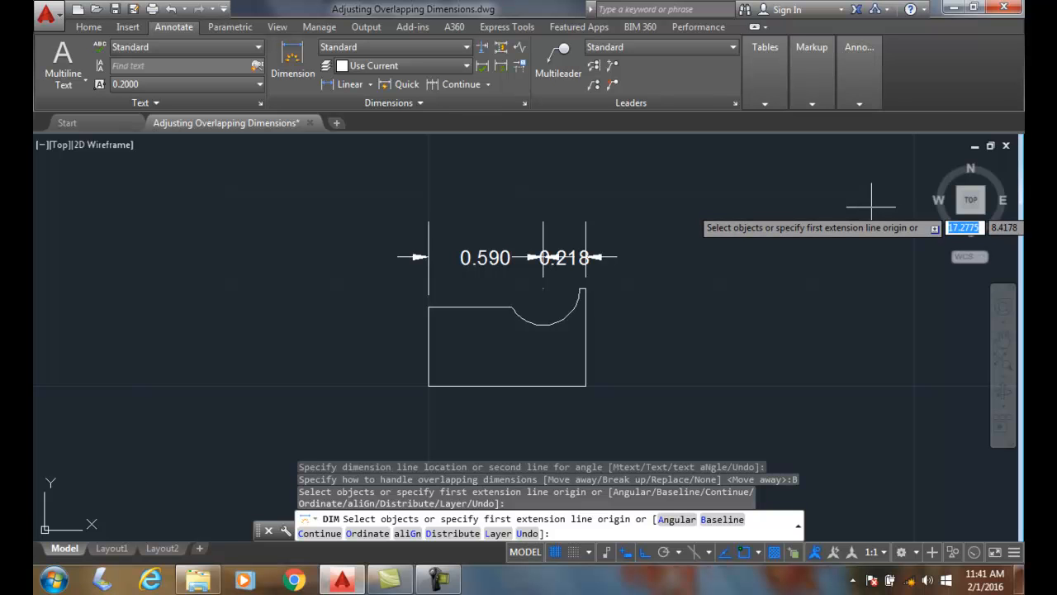
pyautogui.moveTo(744, 248)
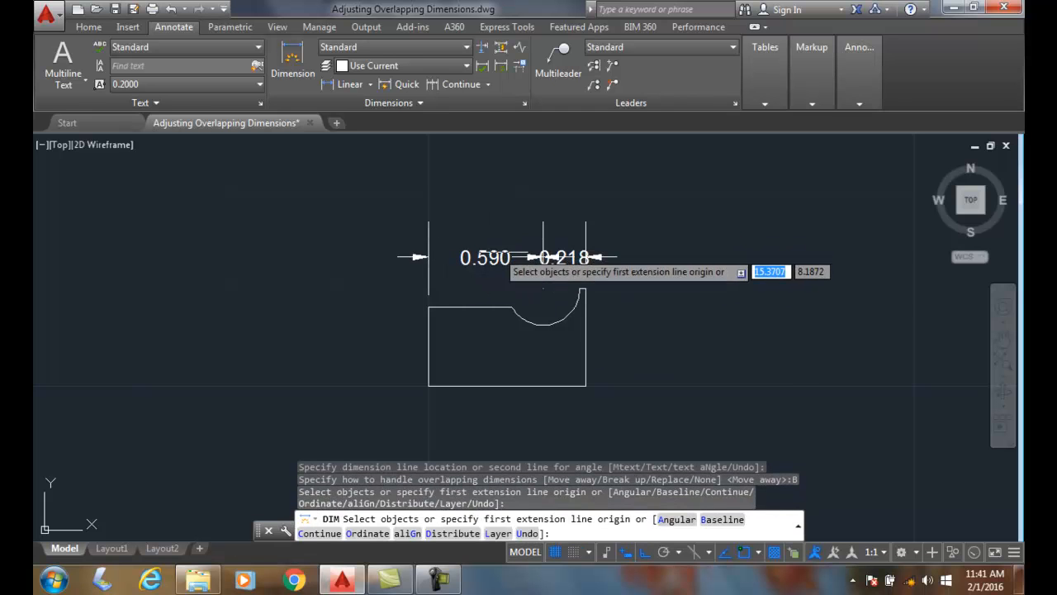
pyautogui.moveTo(753, 262)
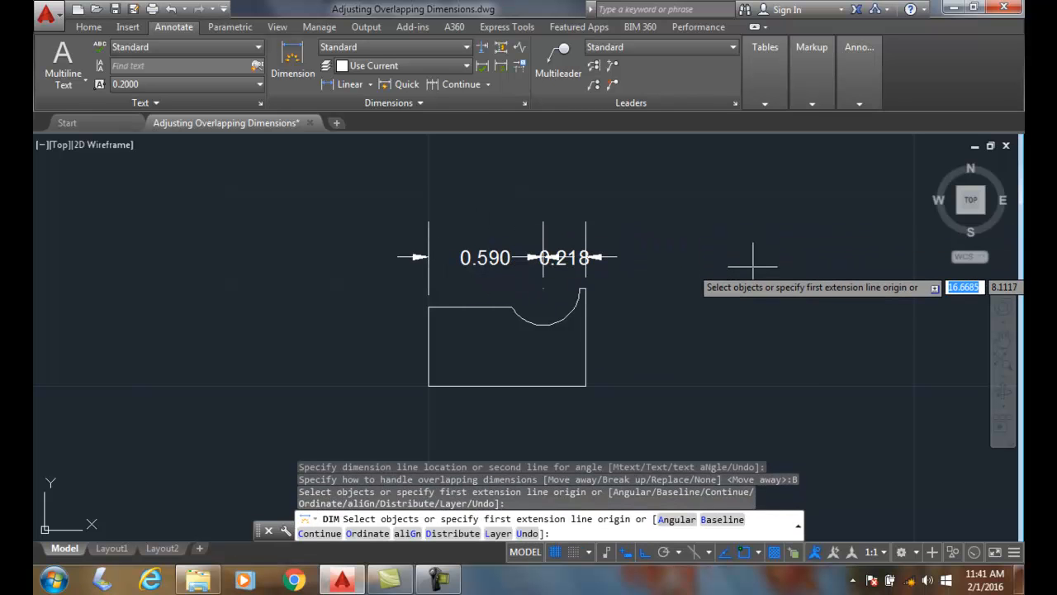
pyautogui.moveTo(753, 264)
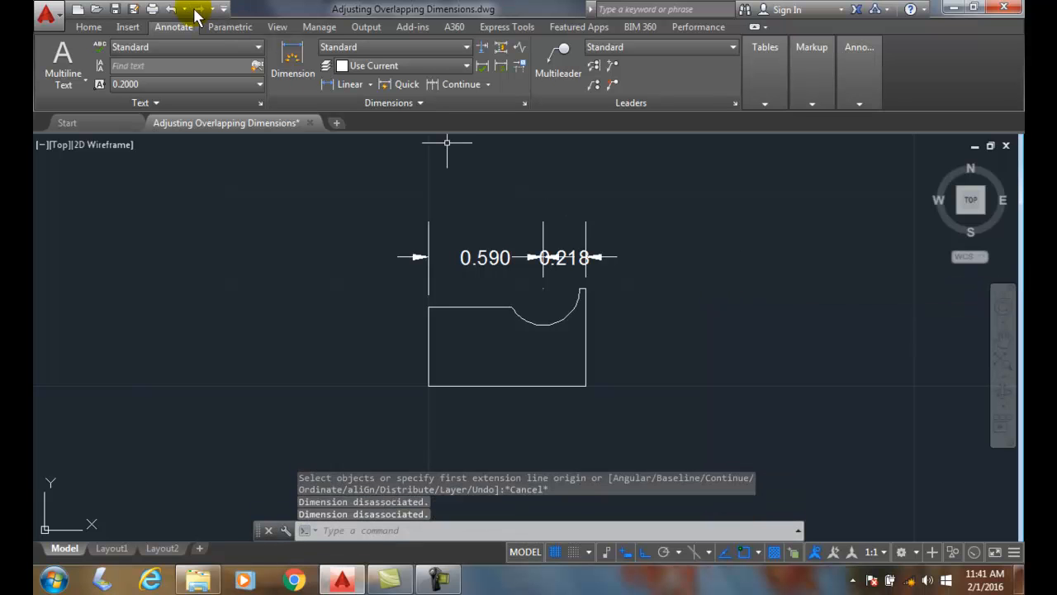
# Undo the split, then place the 0.218 arc-to-end dimension choosing Replace so it supersedes 0.808.
pyautogui.click(172, 10)
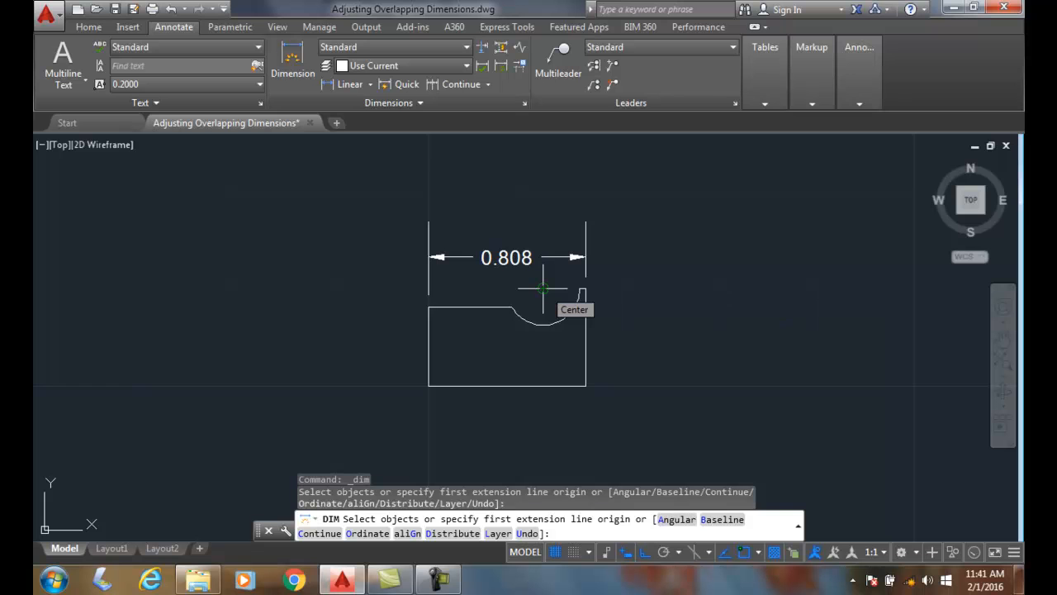
pyautogui.click(544, 287)
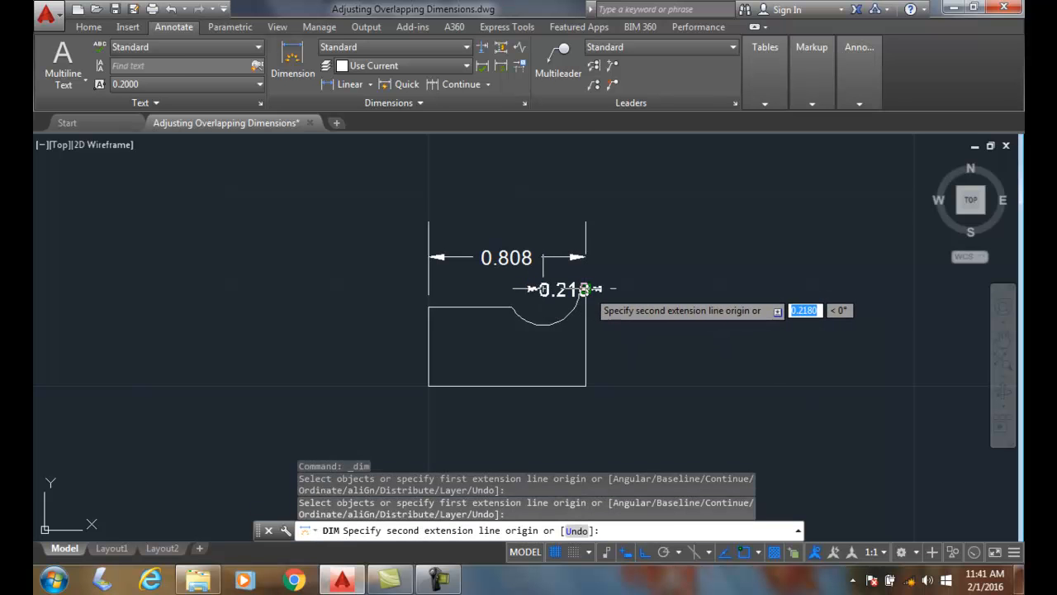
pyautogui.click(584, 287)
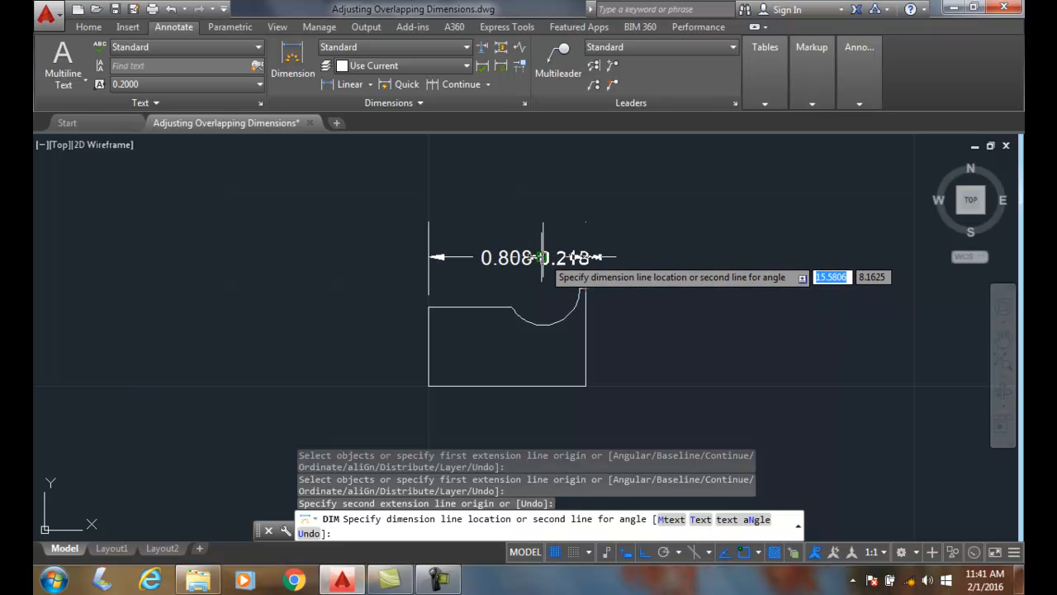
pyautogui.click(541, 258)
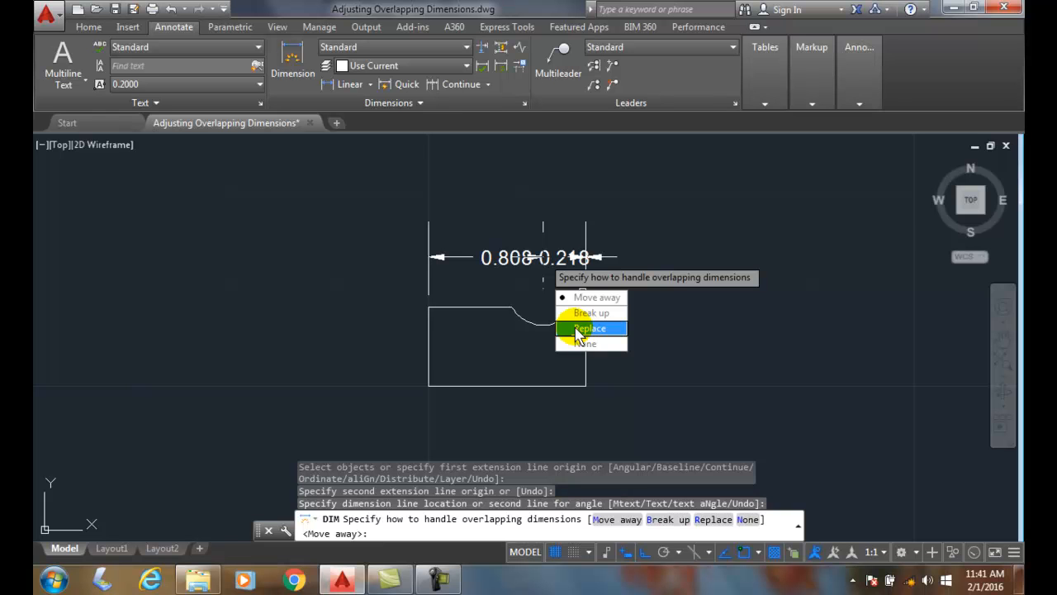
pyautogui.click(591, 327)
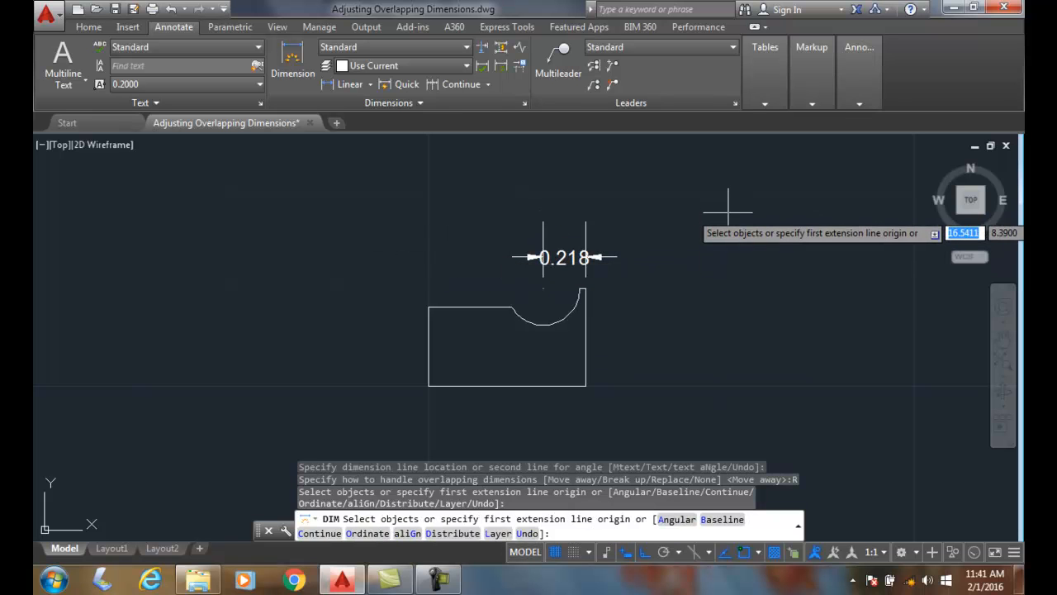
pyautogui.moveTo(744, 214)
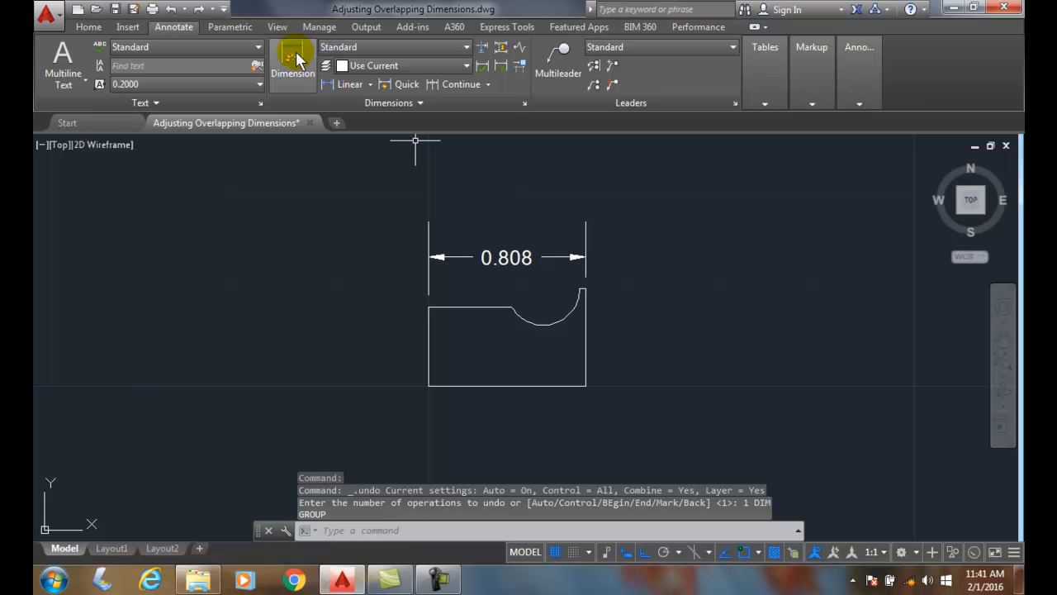
pyautogui.click(294, 58)
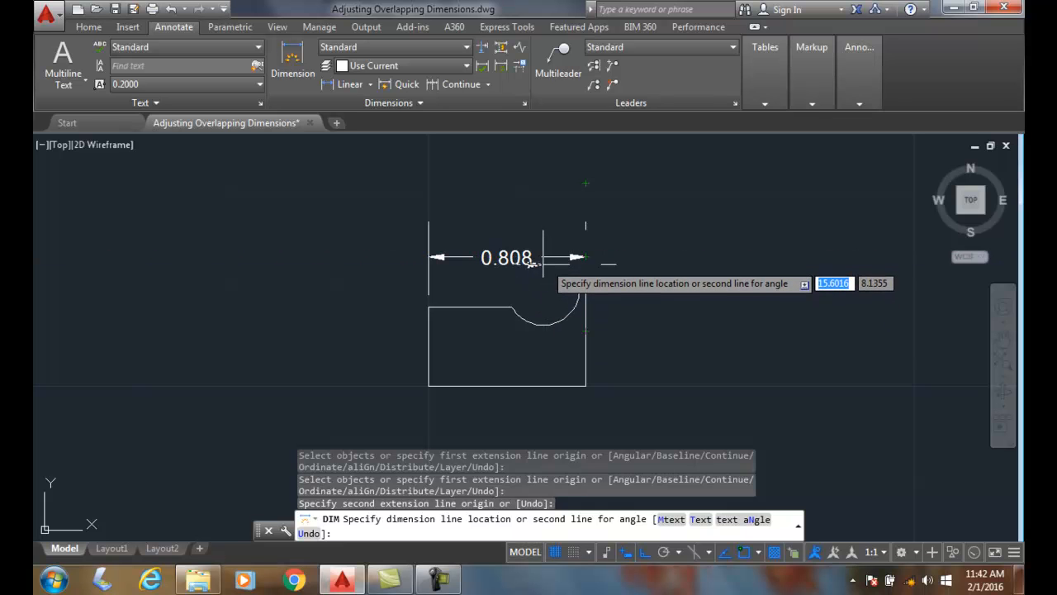
pyautogui.click(578, 256)
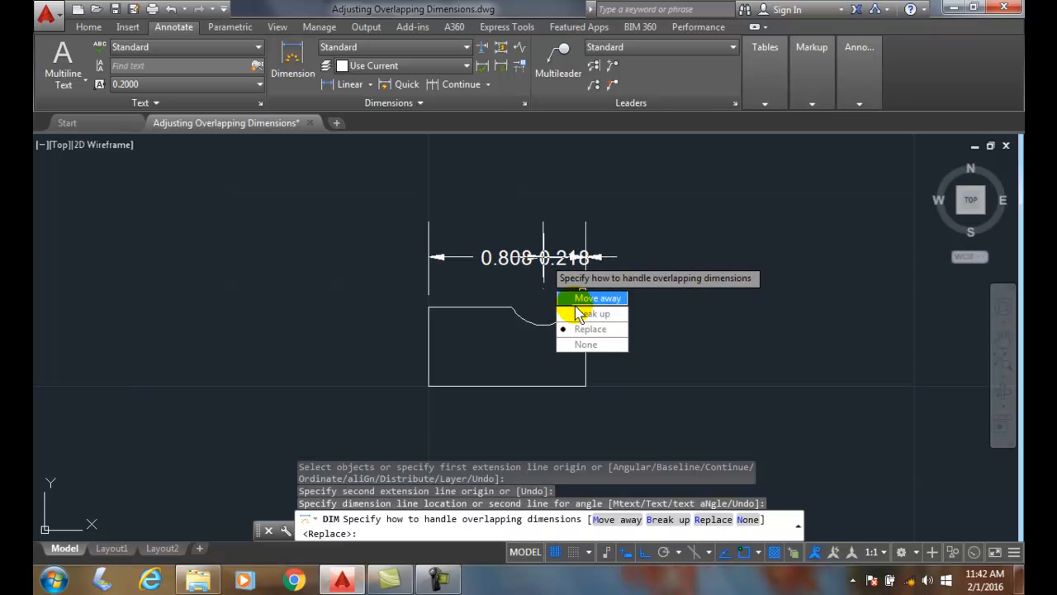
pyautogui.click(591, 297)
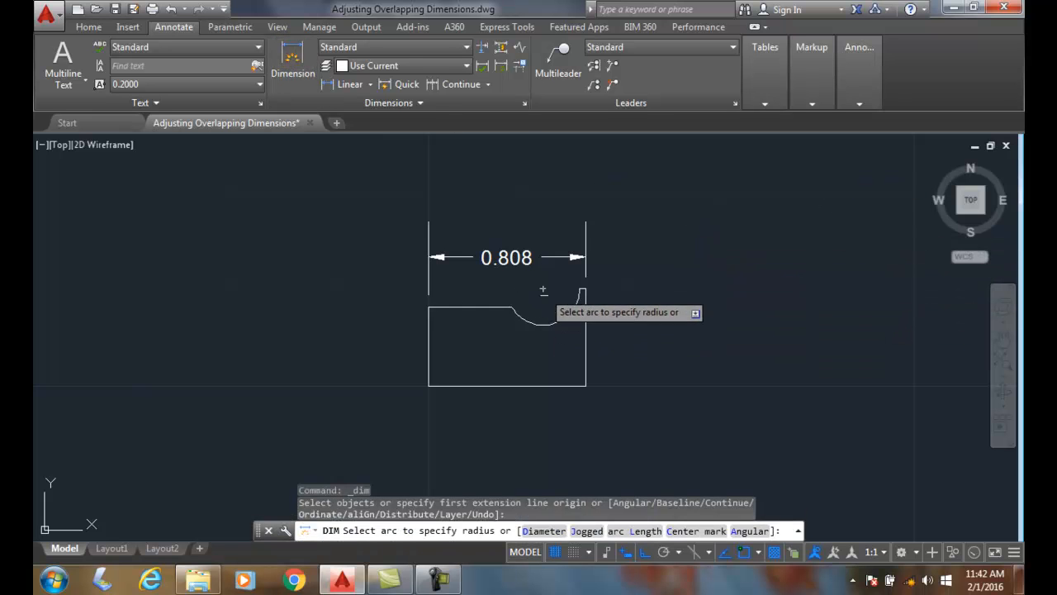
# Place the 0.218 arc-to-end dimension on the 0.808 line with Move away so 0.808 shifts up.
pyautogui.click(582, 289)
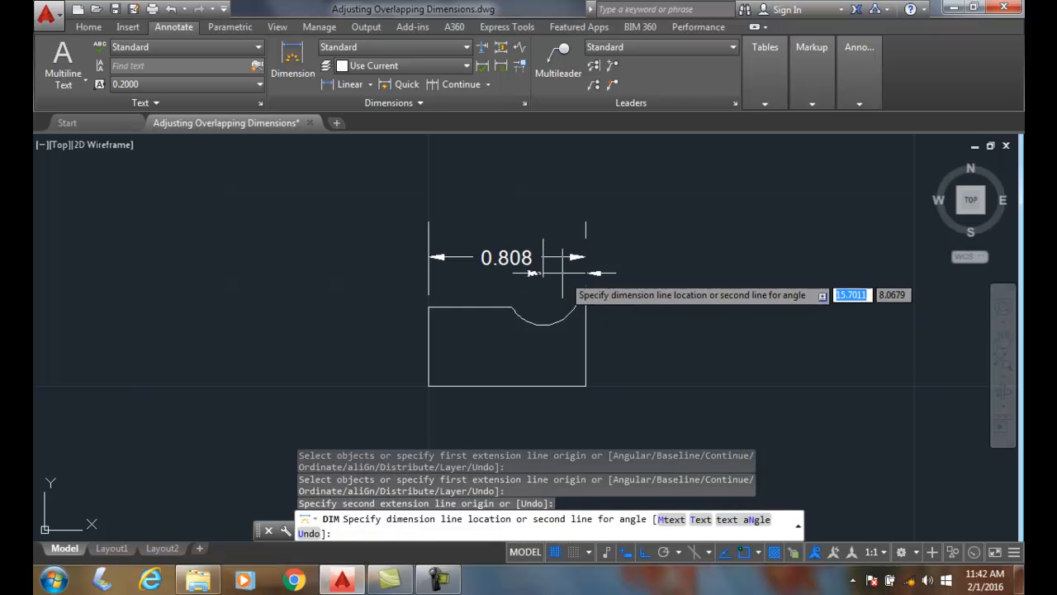
pyautogui.click(542, 258)
pyautogui.write('M')
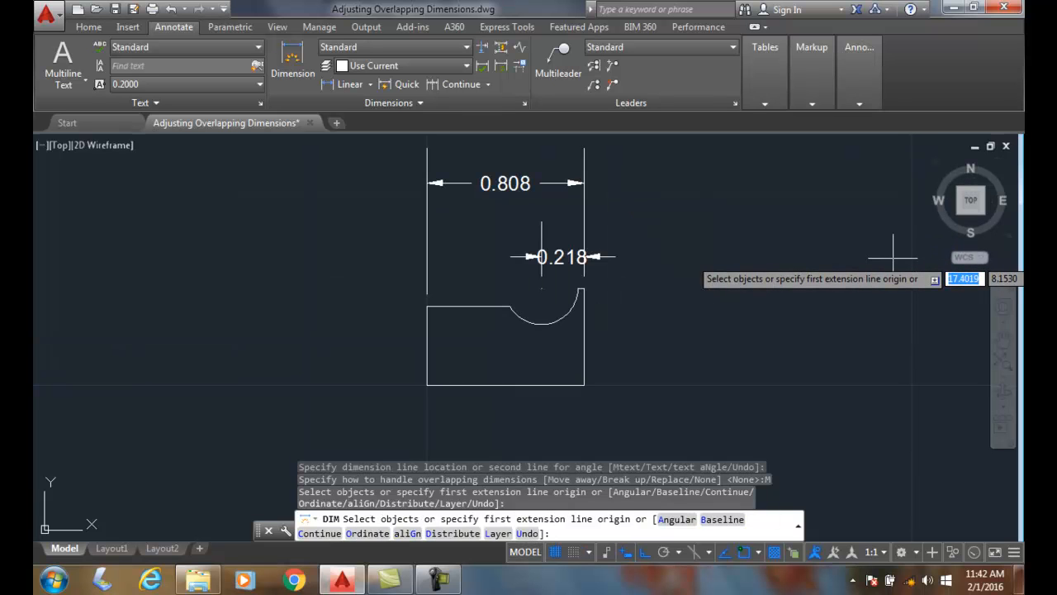
pyautogui.moveTo(878, 263)
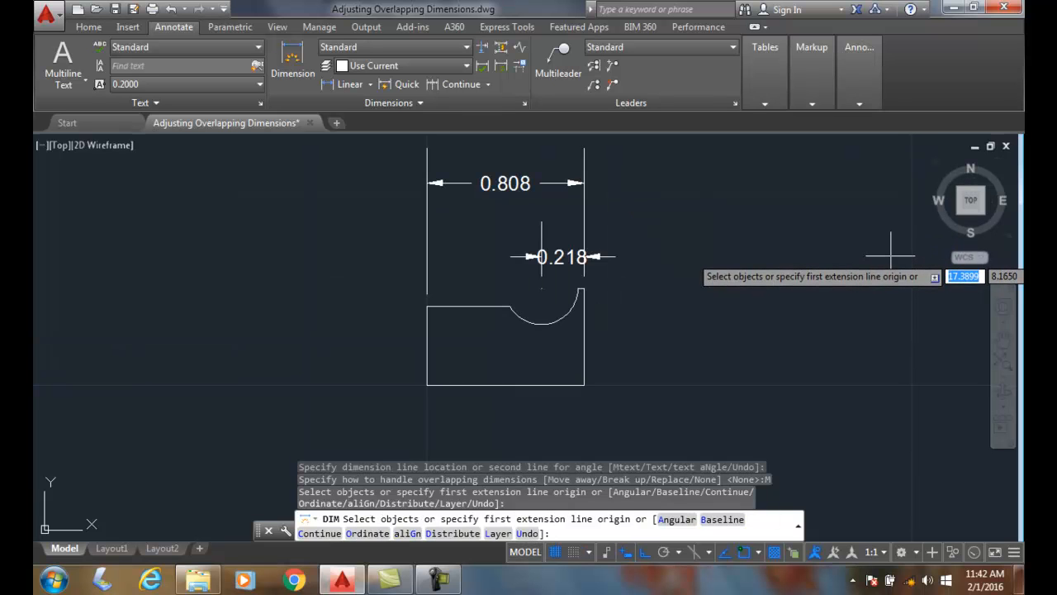
pyautogui.moveTo(693, 281)
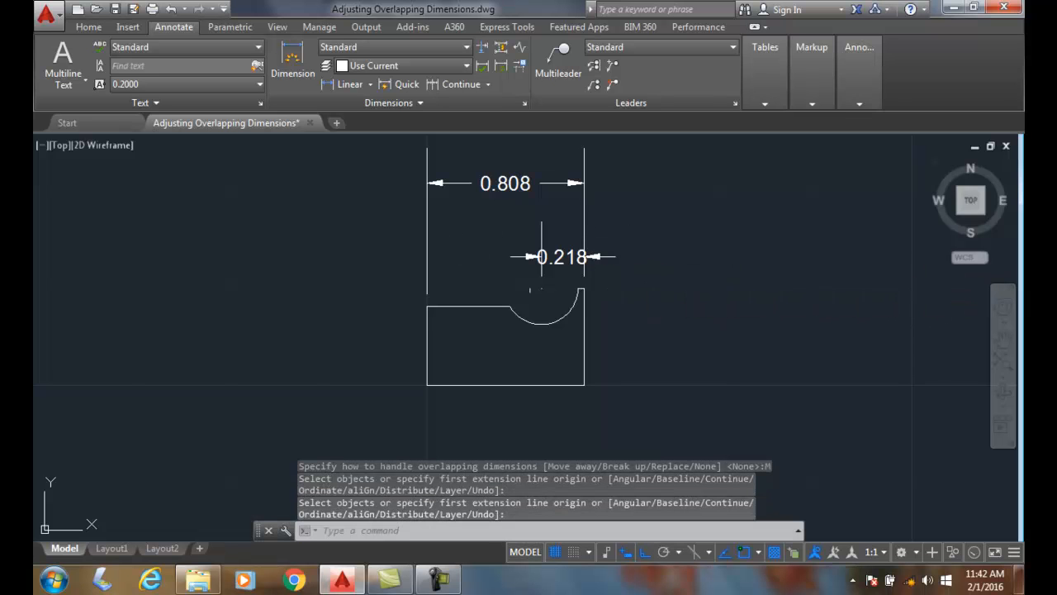
pyautogui.moveTo(764, 294)
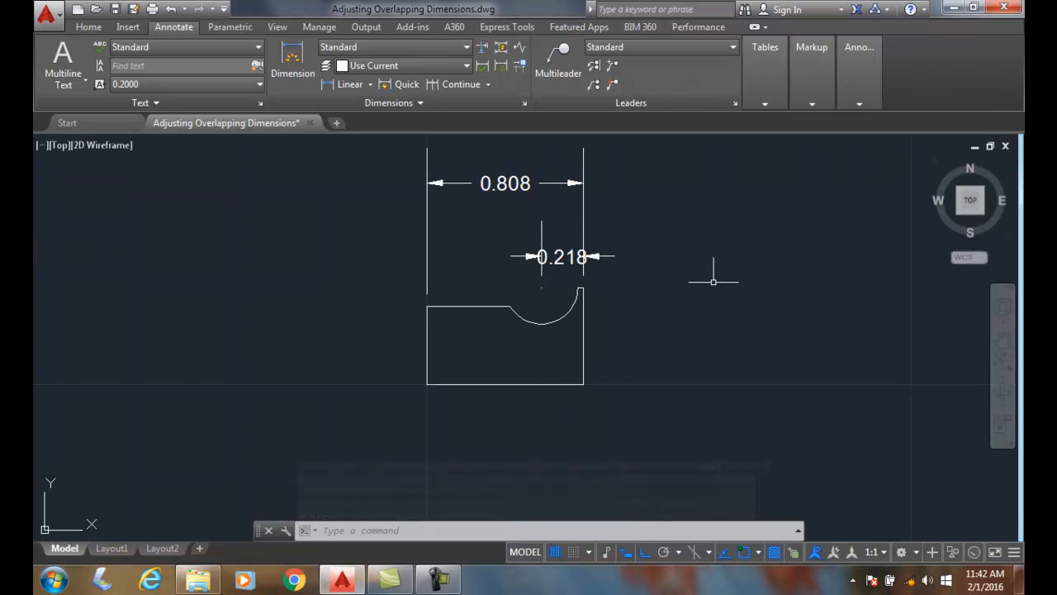
pyautogui.moveTo(641, 263)
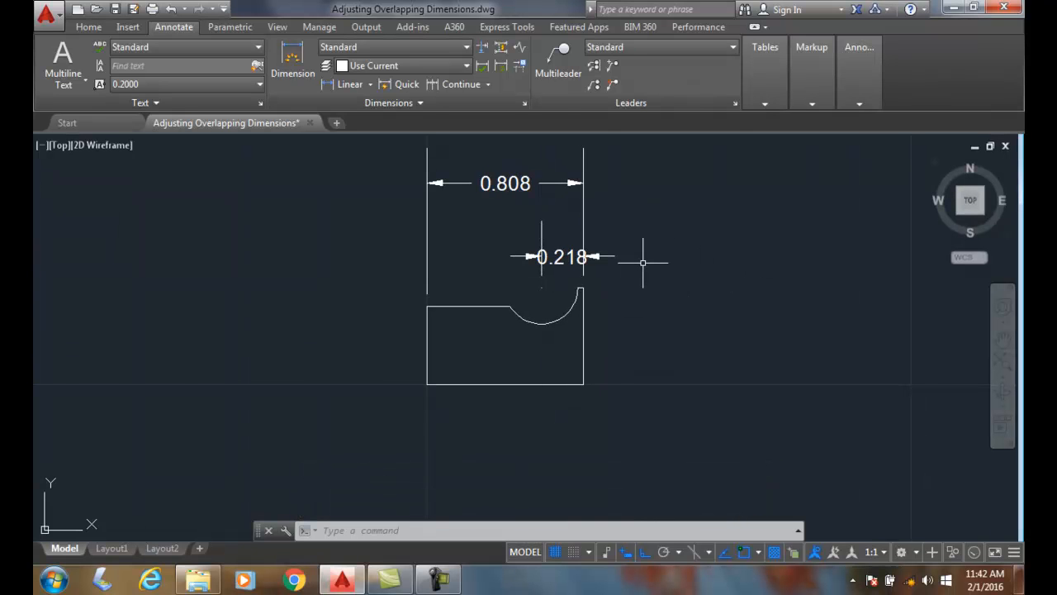
pyautogui.moveTo(621, 246)
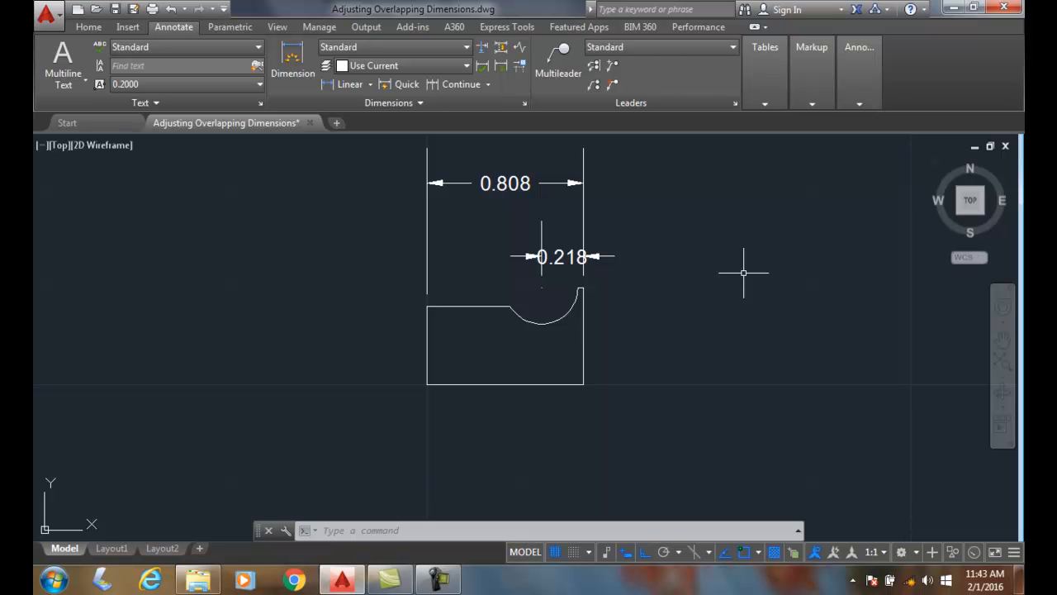
pyautogui.moveTo(333, 199)
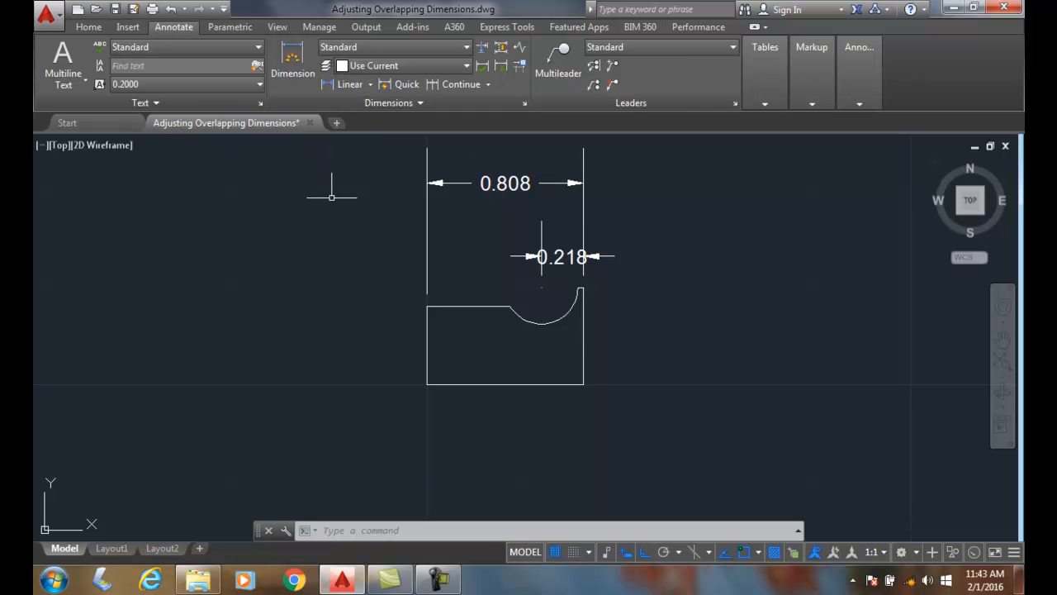